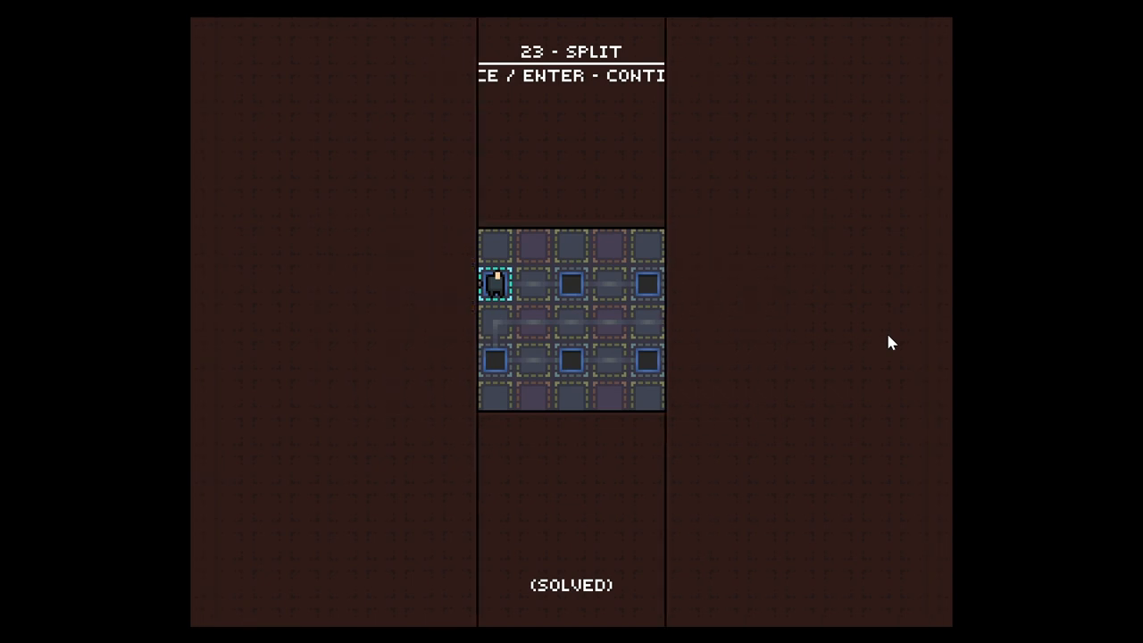
# Step: Continue past the solved screen of level 23 'Split' to load the next level
pyautogui.press('enter')
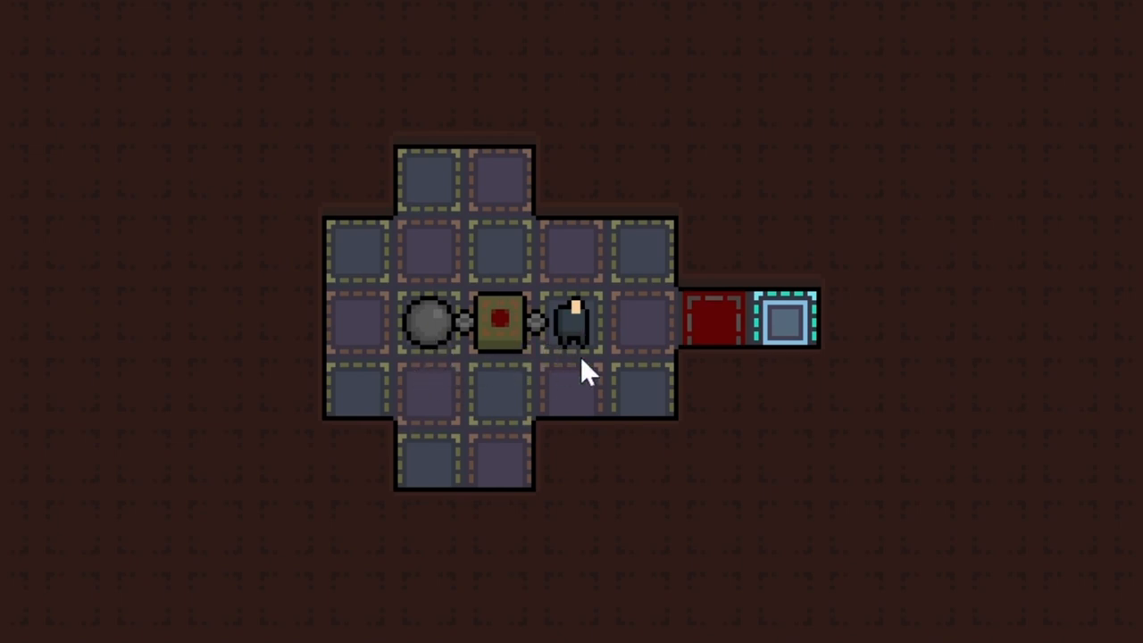
pyautogui.moveTo(532, 170)
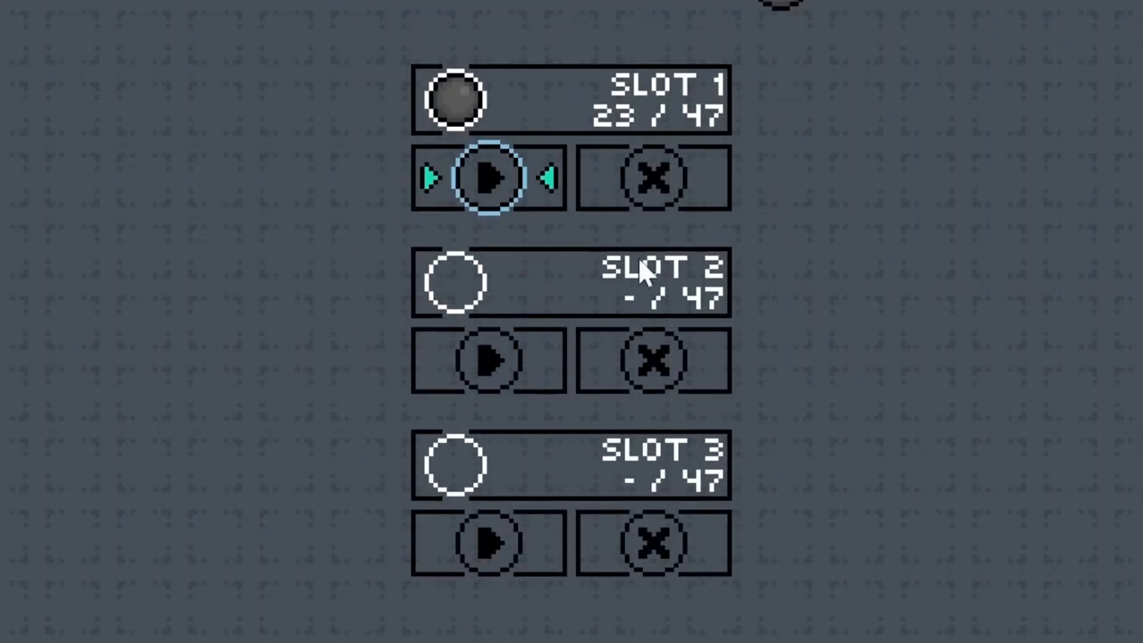
# Step: Resume the game from save slot 1, standing at 23 of 47 levels
pyautogui.click(489, 178)
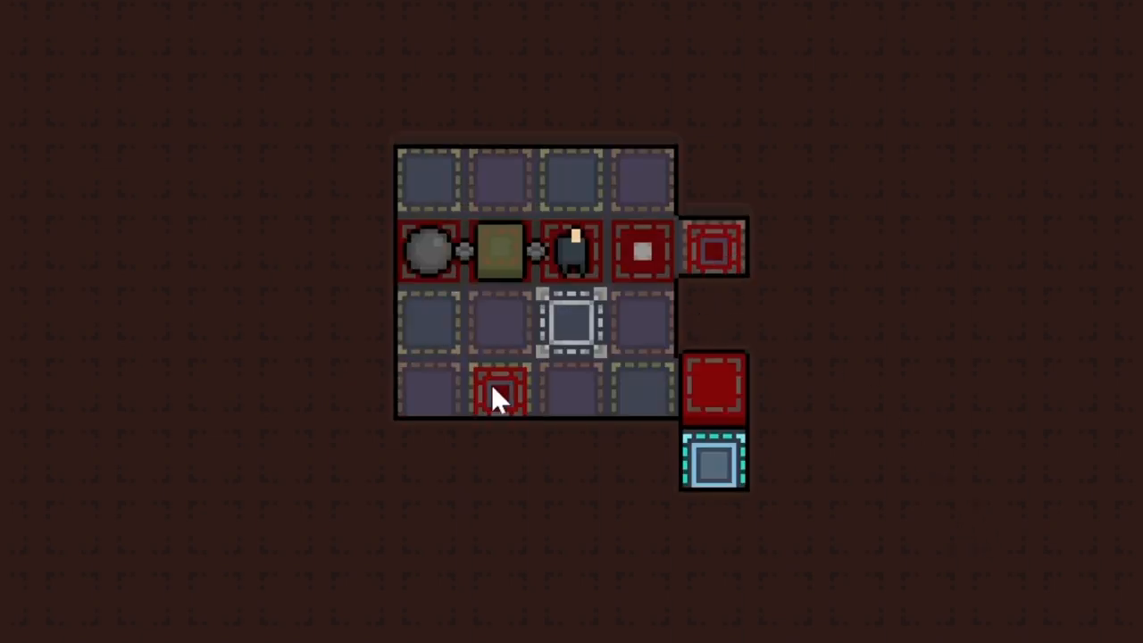
pyautogui.moveTo(456, 397)
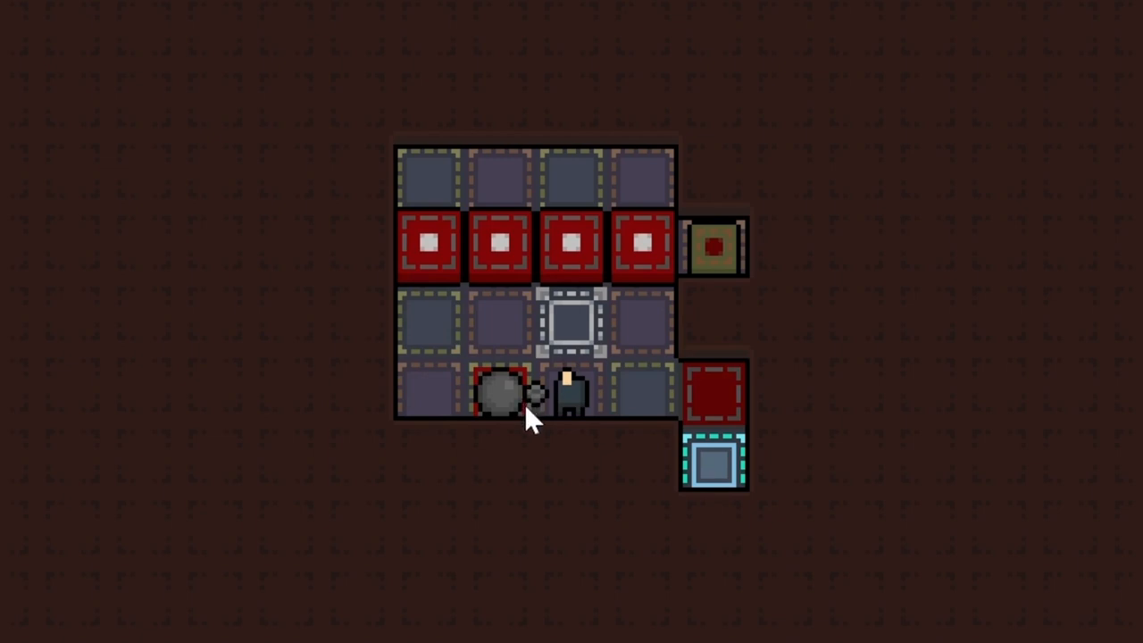
pyautogui.moveTo(585, 209)
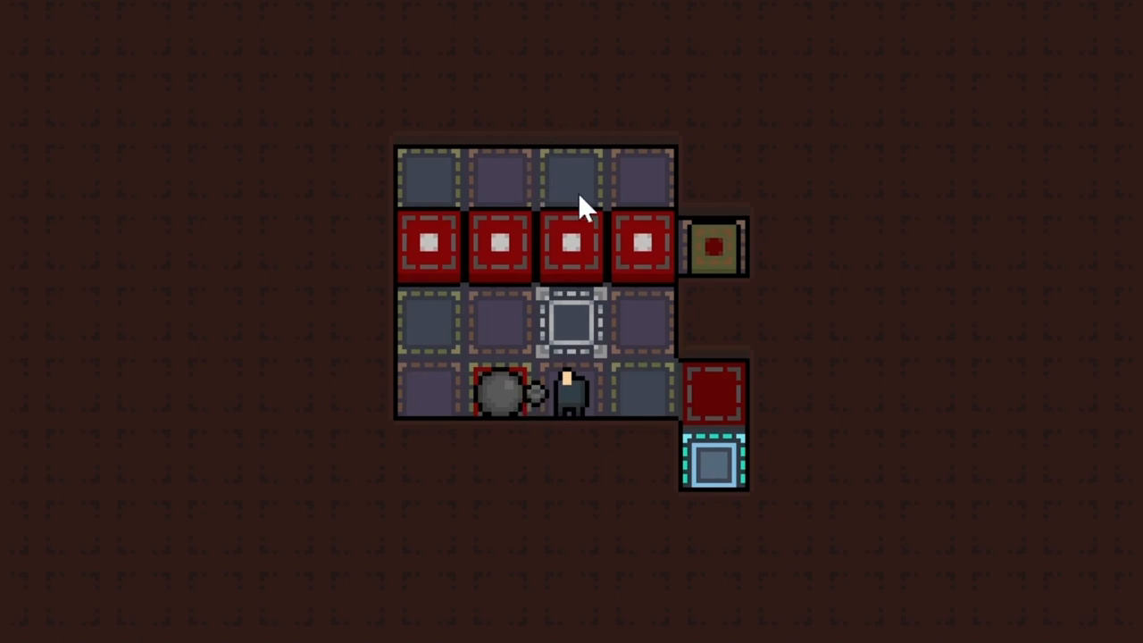
pyautogui.moveTo(473, 208)
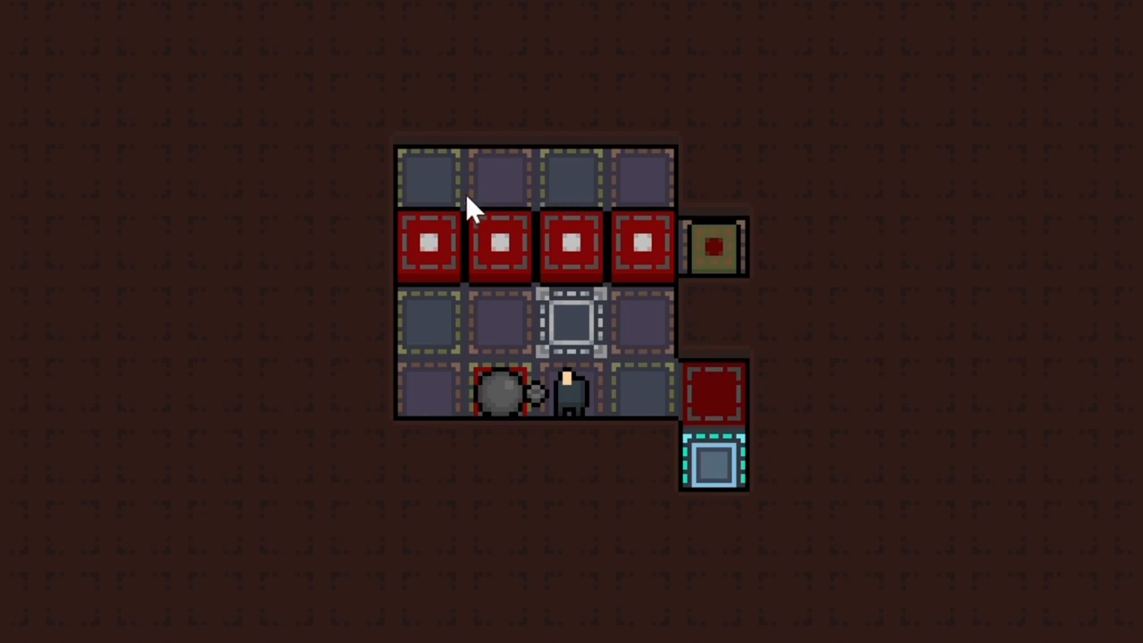
pyautogui.moveTo(650, 194)
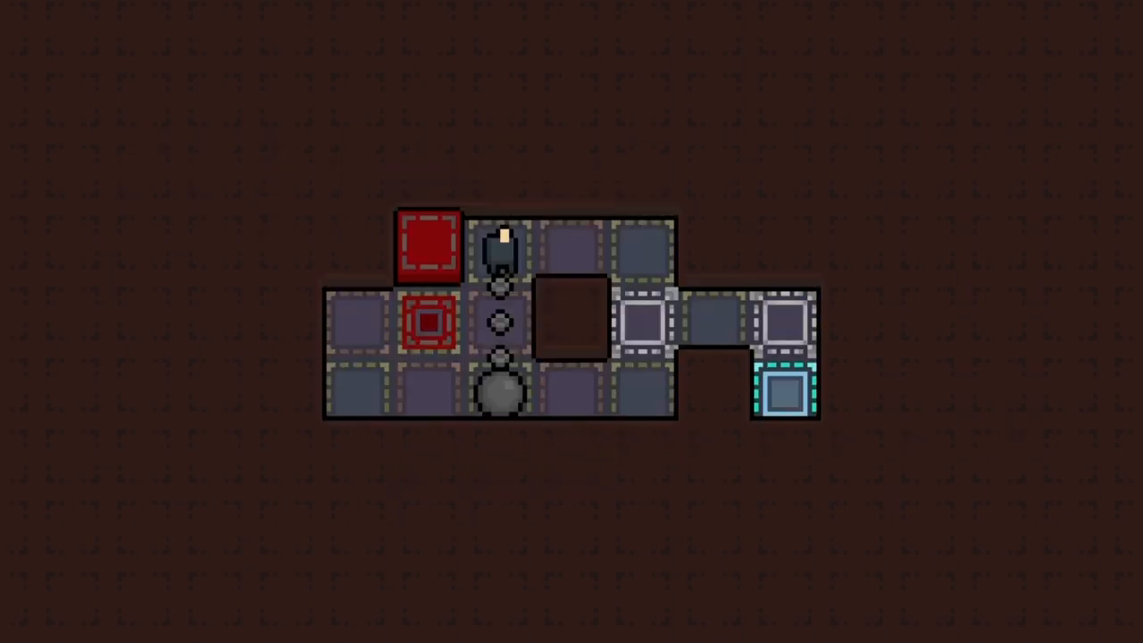
pyautogui.moveTo(651, 335)
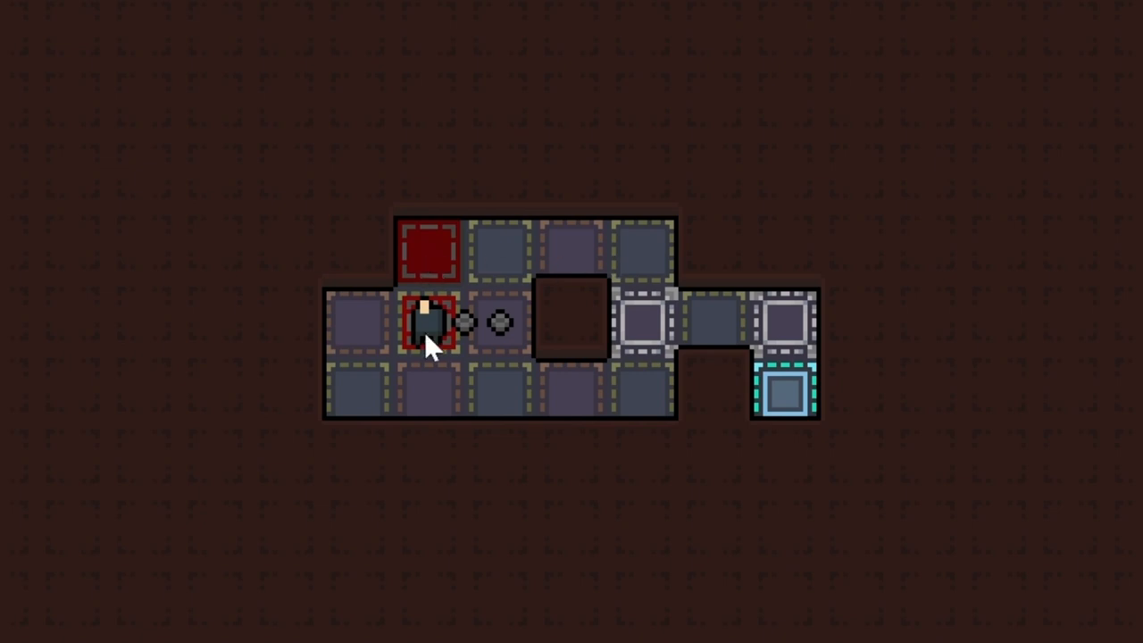
pyautogui.moveTo(435, 253)
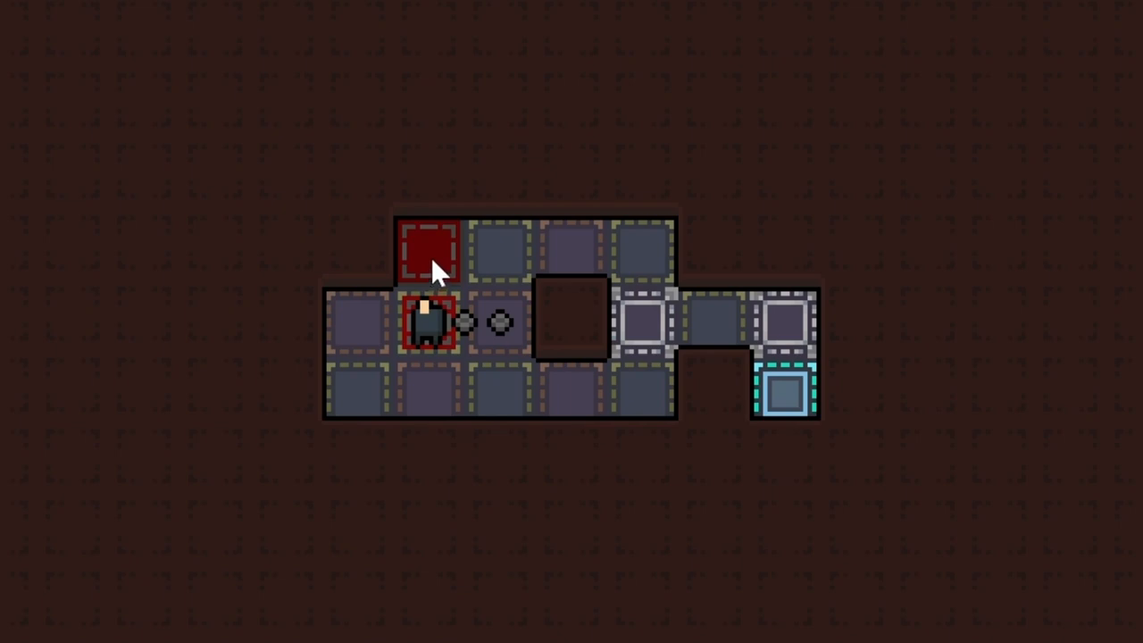
pyautogui.moveTo(478, 298)
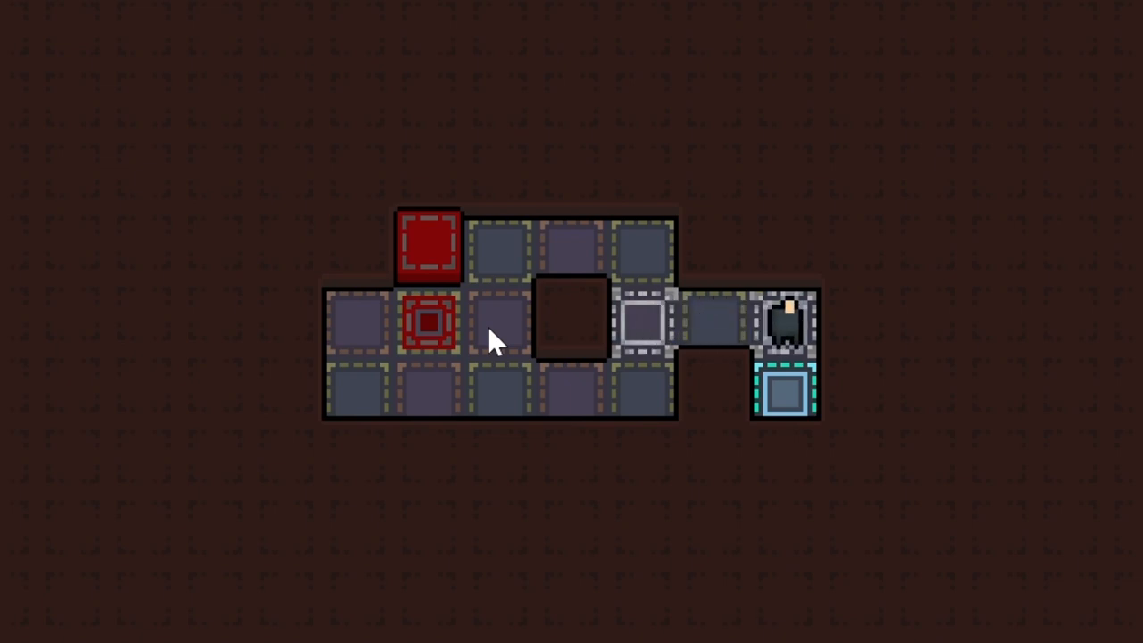
# Step: Walk the character down to the tile just above the exit
pyautogui.press('Down')
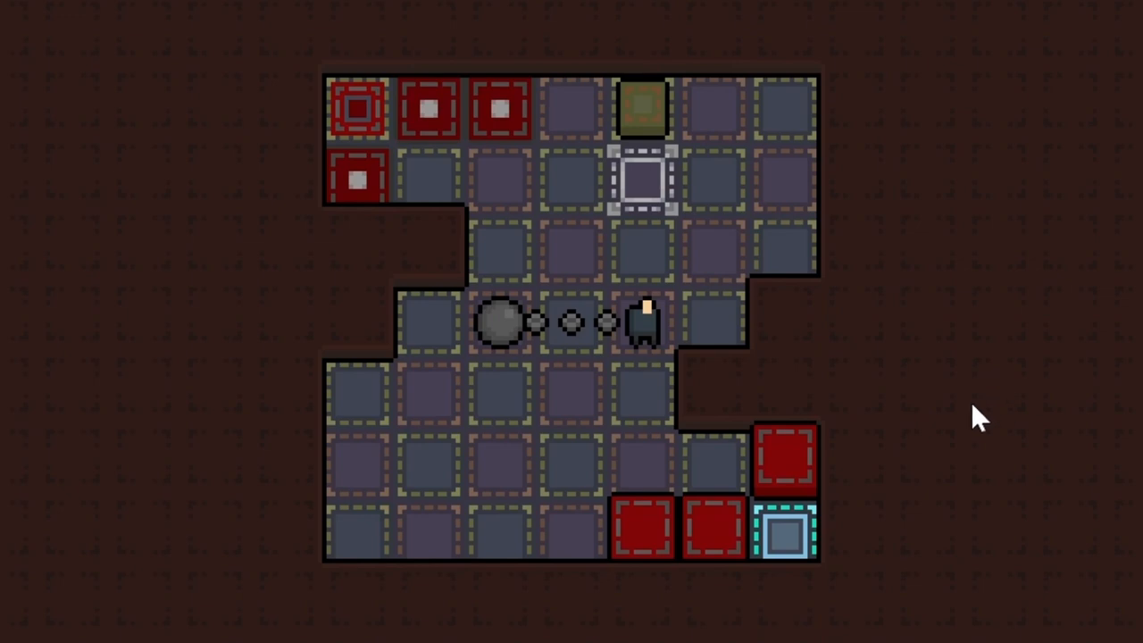
pyautogui.moveTo(975, 427)
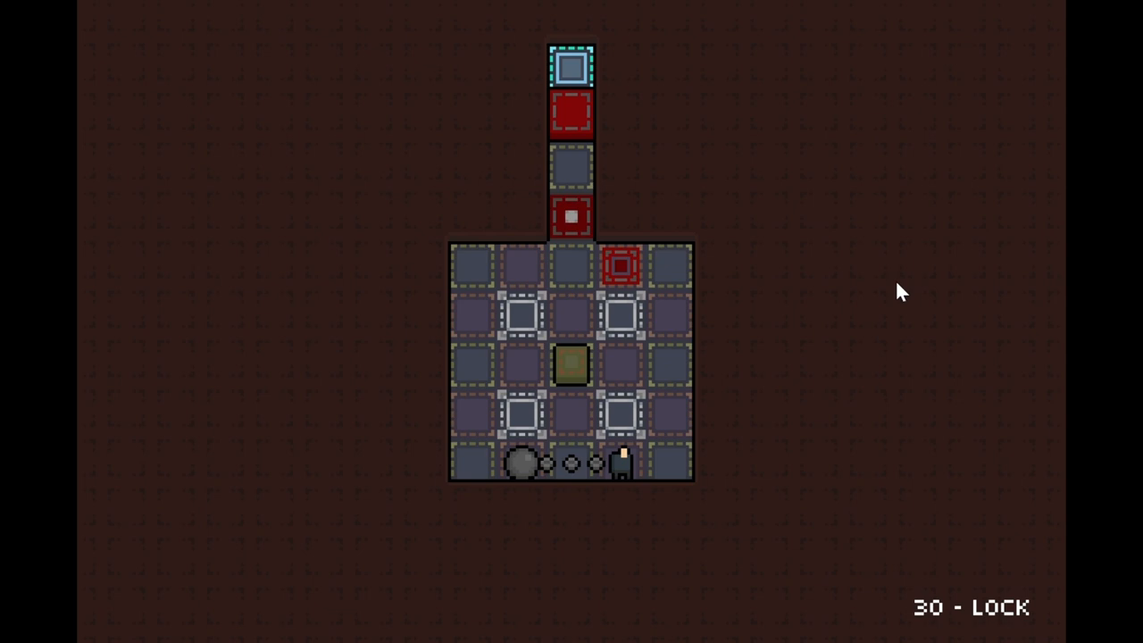
pyautogui.moveTo(858, 250)
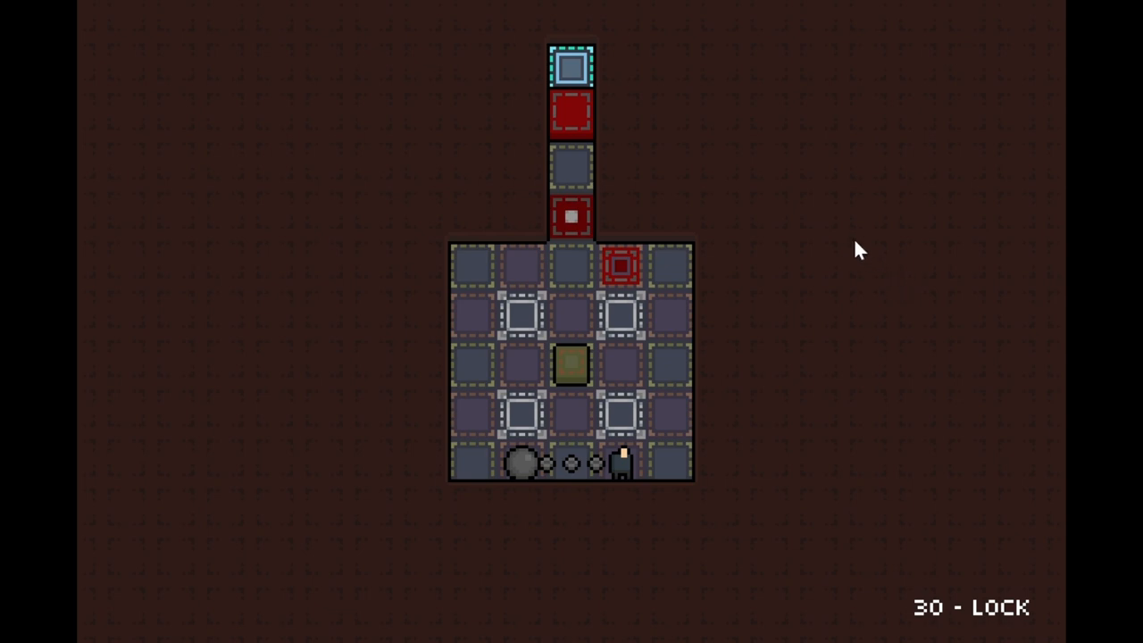
pyautogui.moveTo(588, 129)
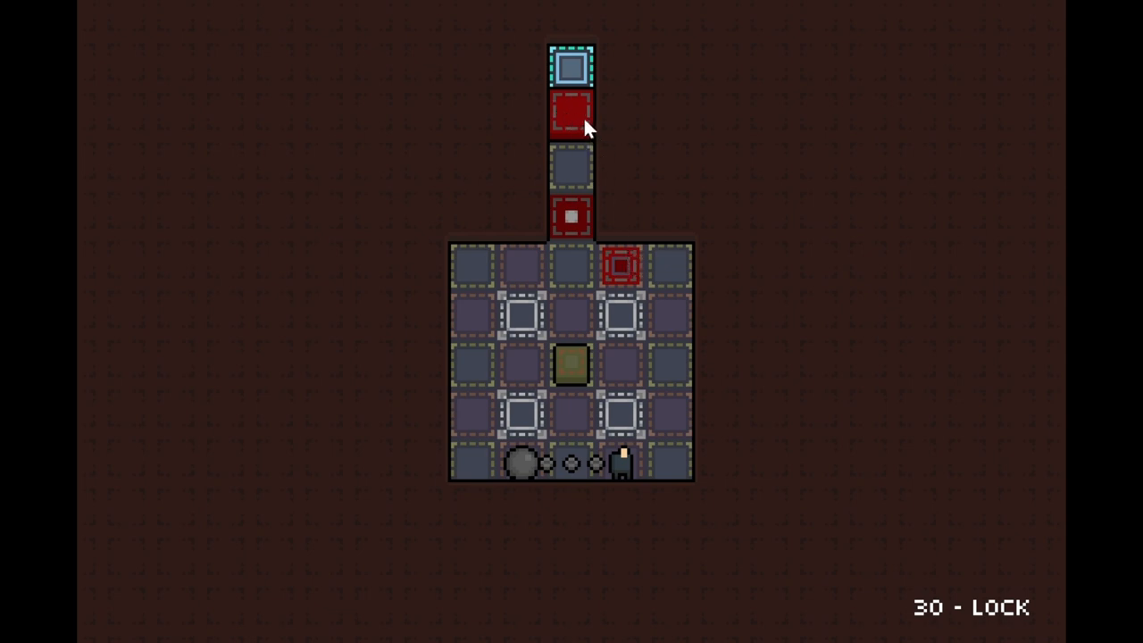
pyautogui.moveTo(572, 203)
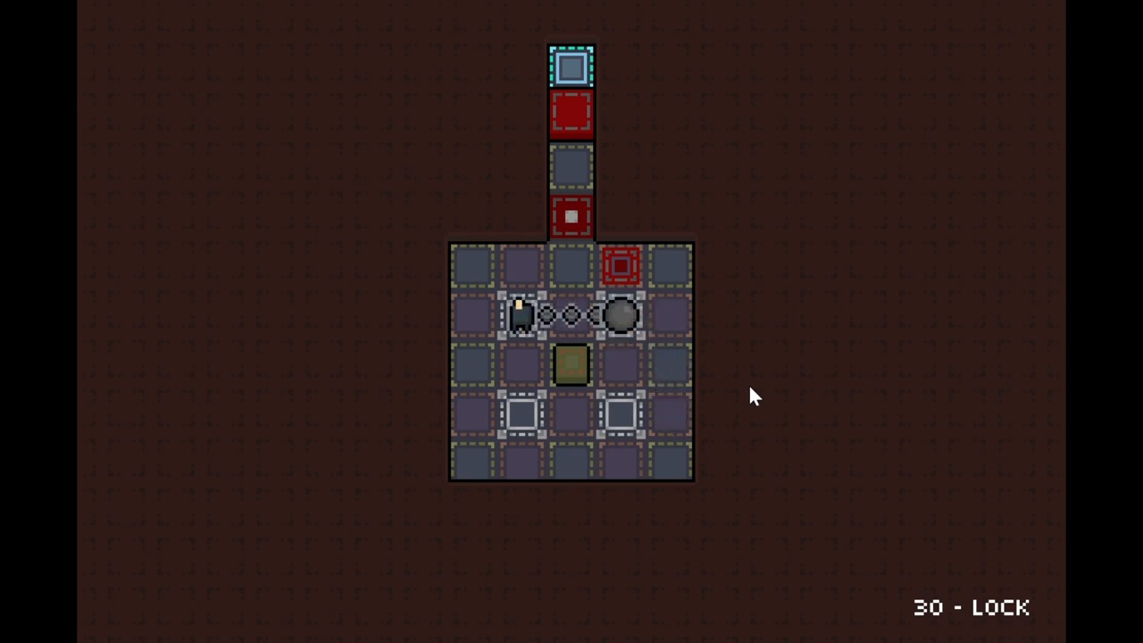
# Step: Move the player toward the upper corridor of level 30 'Lock', reaching its switch tile
pyautogui.press('down')
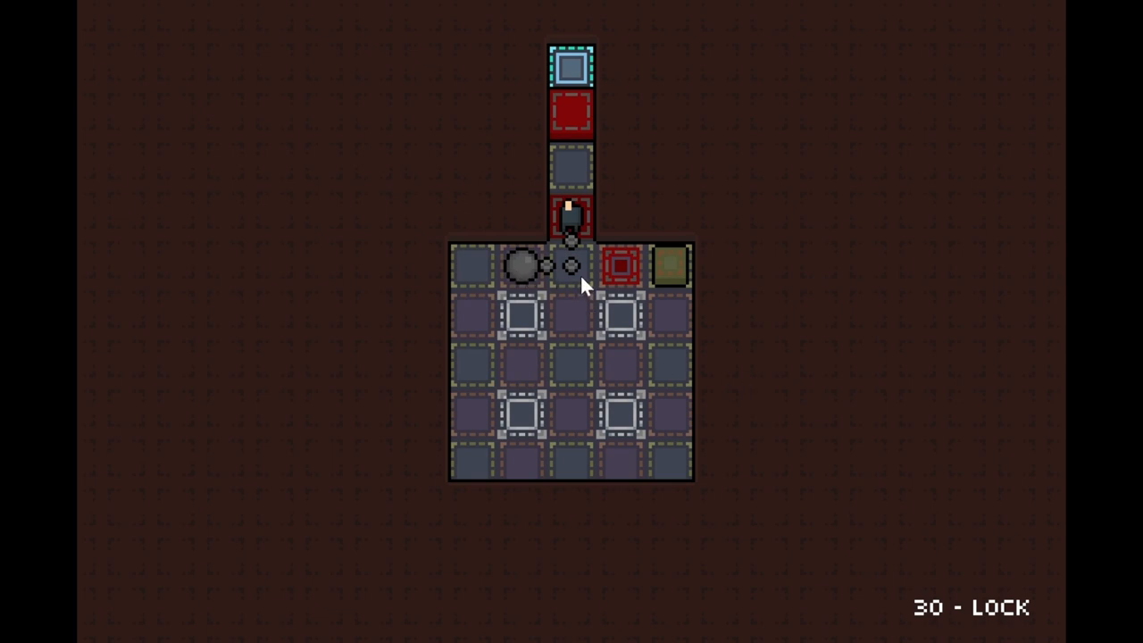
pyautogui.moveTo(570, 295)
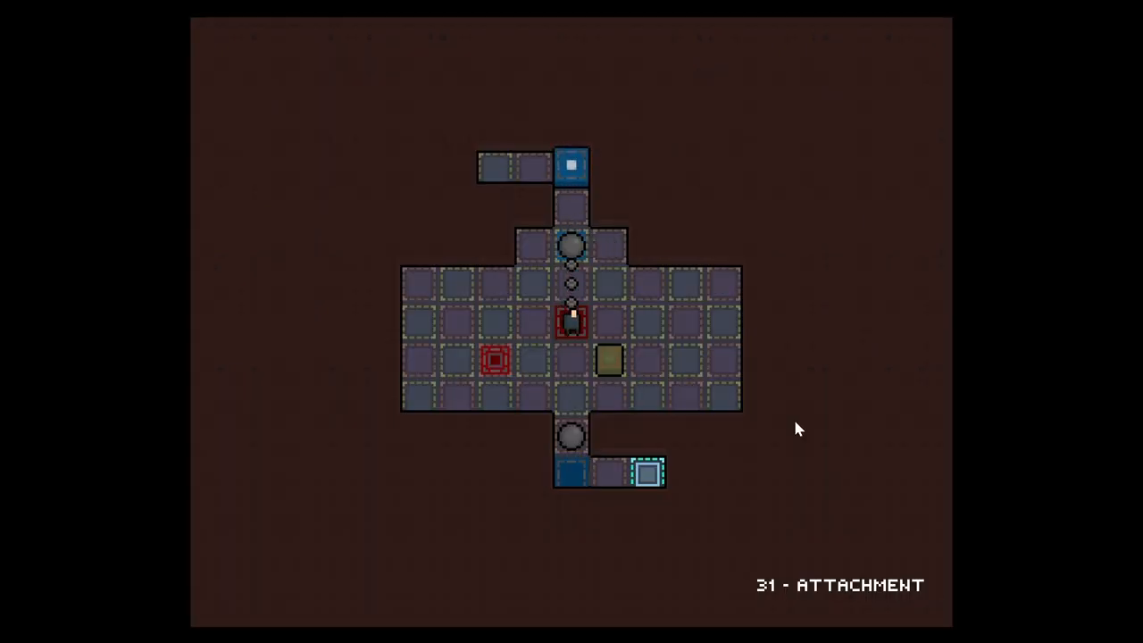
# Step: Walk the player up through level 31 'Attachment' to stand beside the olive block on the left
pyautogui.press('Up')
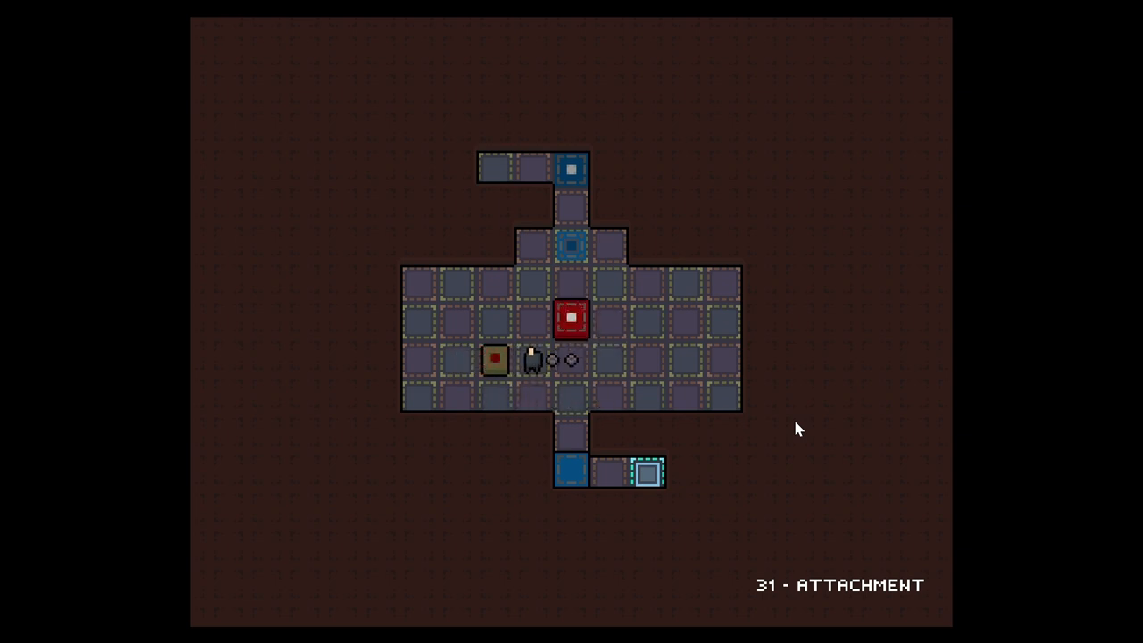
pyautogui.press('Up')
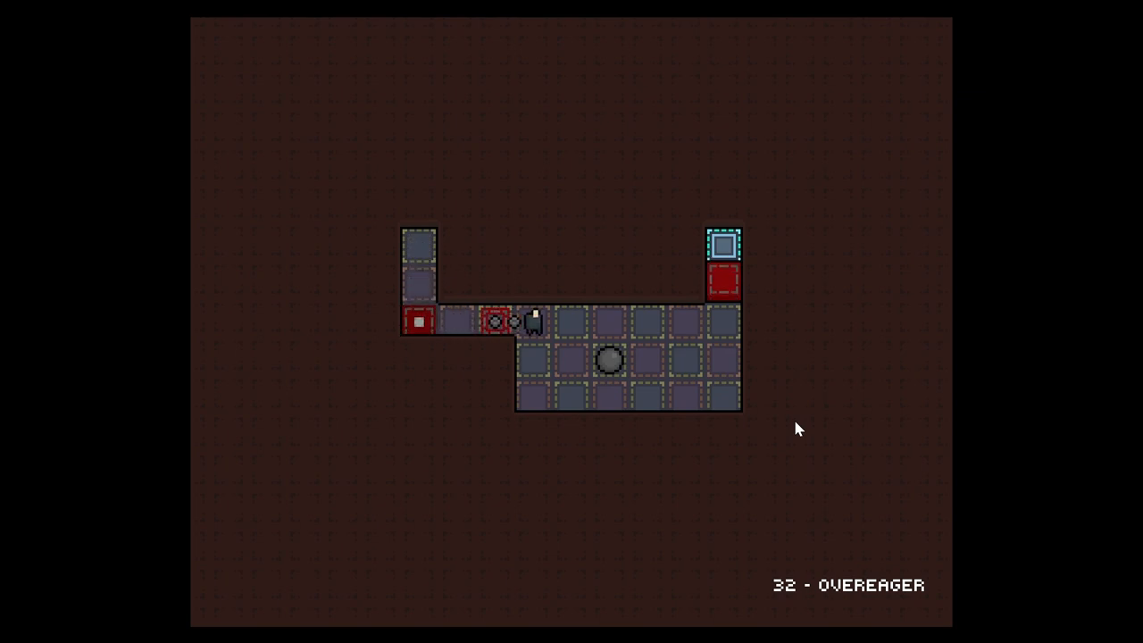
# Step: Step onto and back off the red button, then move into the main room of level 32 'Overeager'
pyautogui.press('Down')
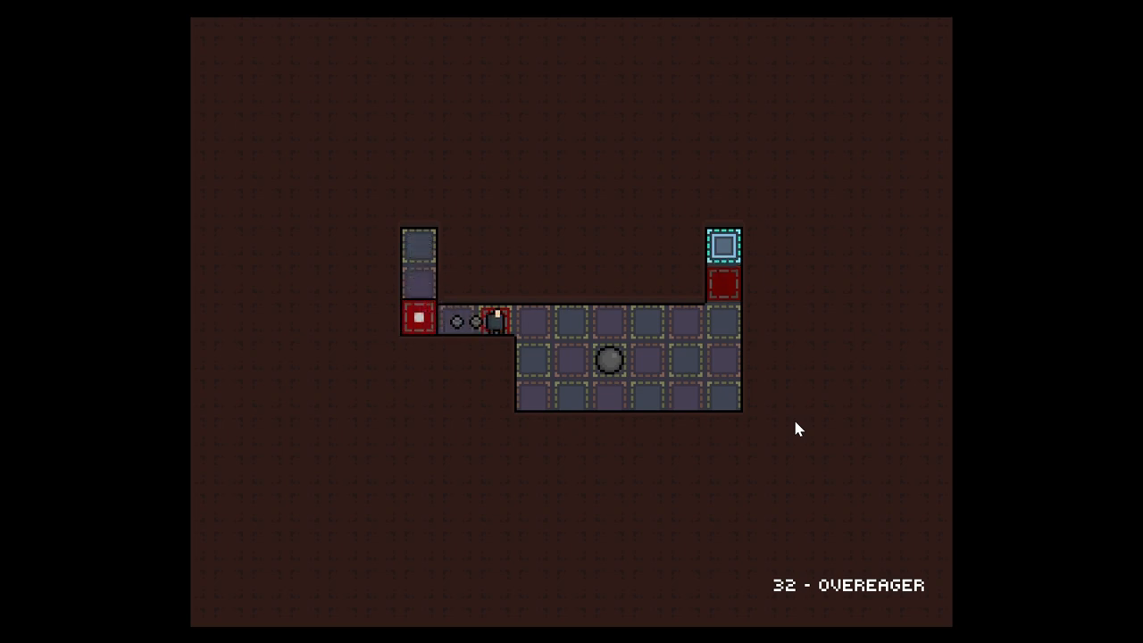
pyautogui.press('Right')
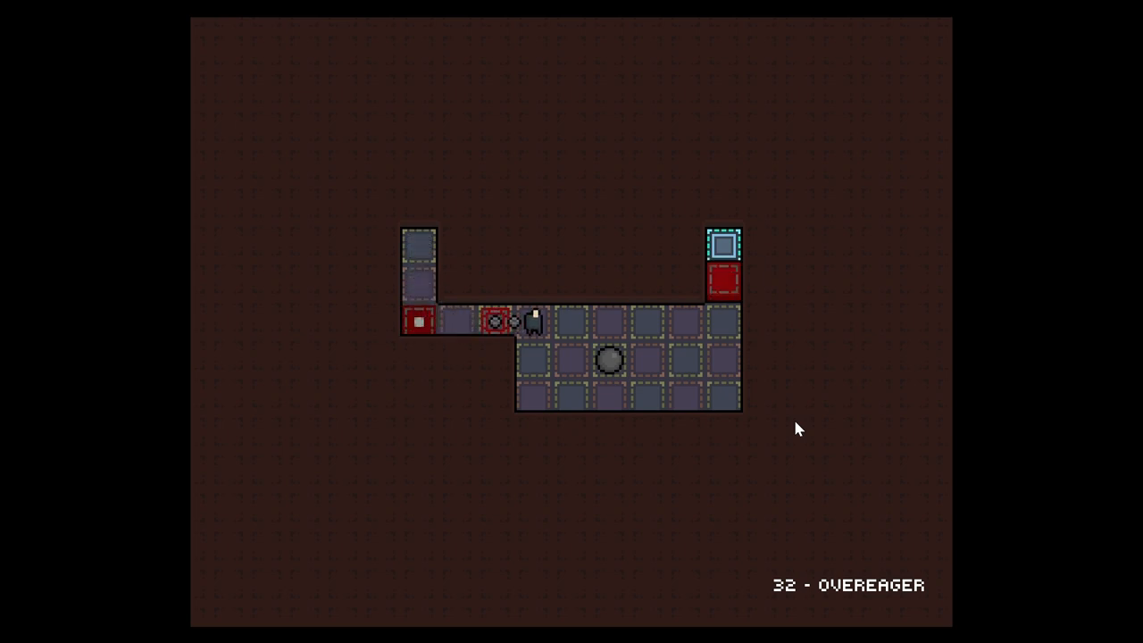
pyautogui.press('Left')
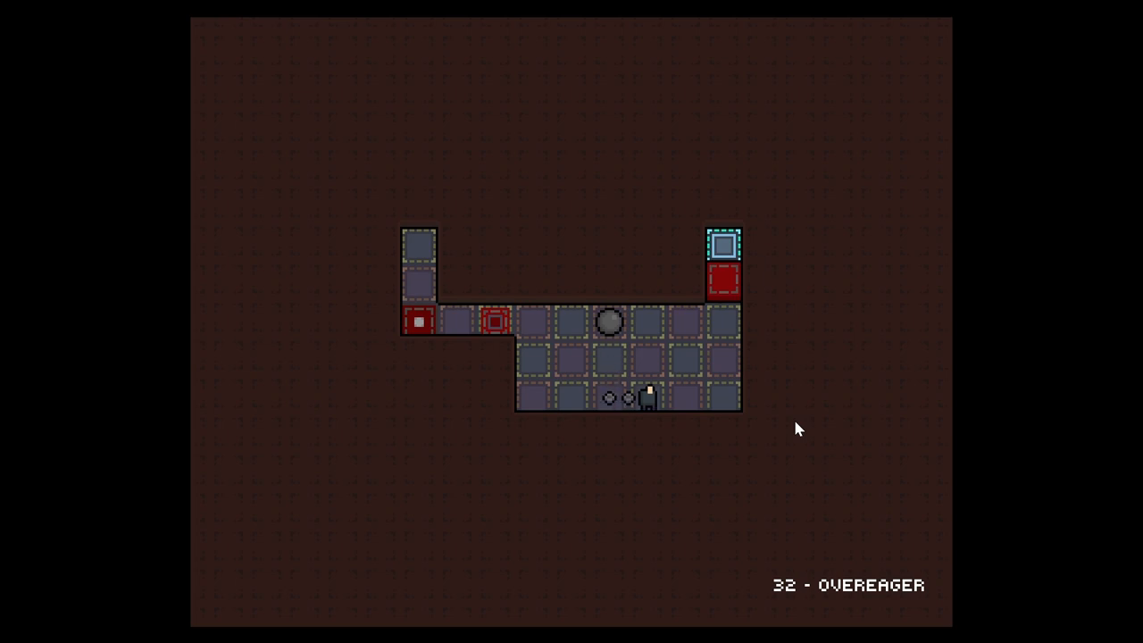
# Step: Push the ball along the top row, then walk the player up toward the blue button
pyautogui.press('Up')
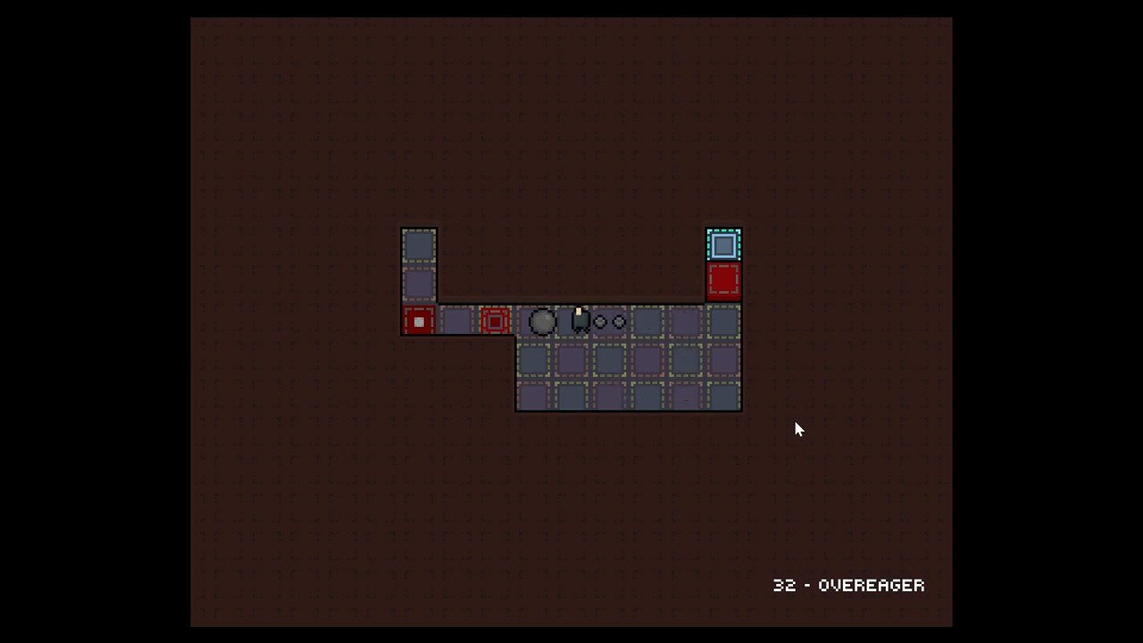
pyautogui.press('right')
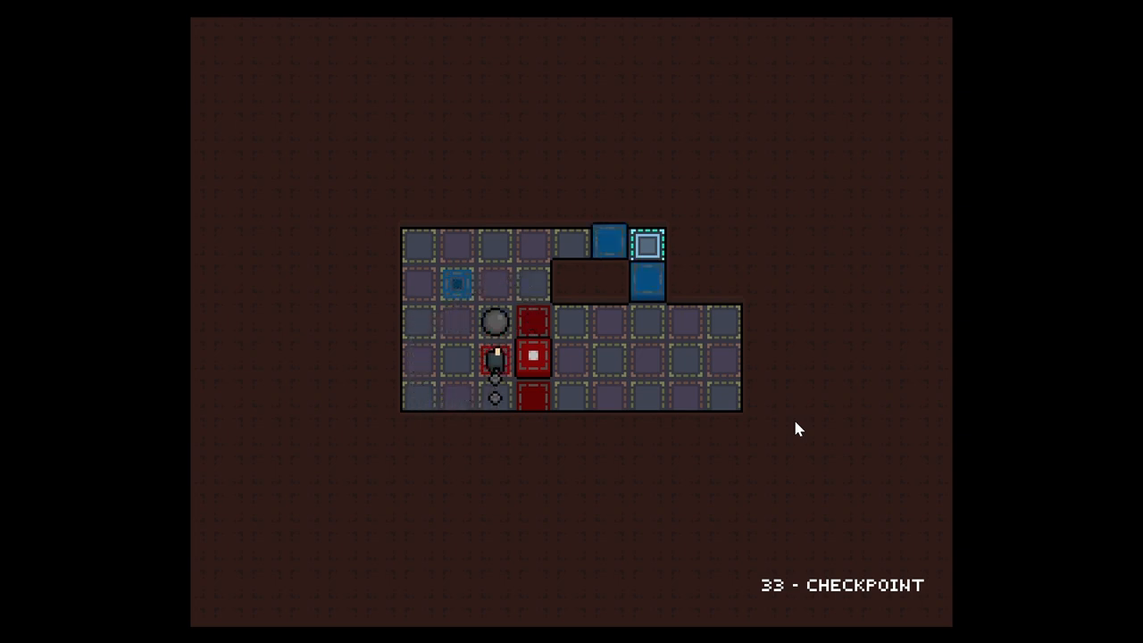
pyautogui.press('Up')
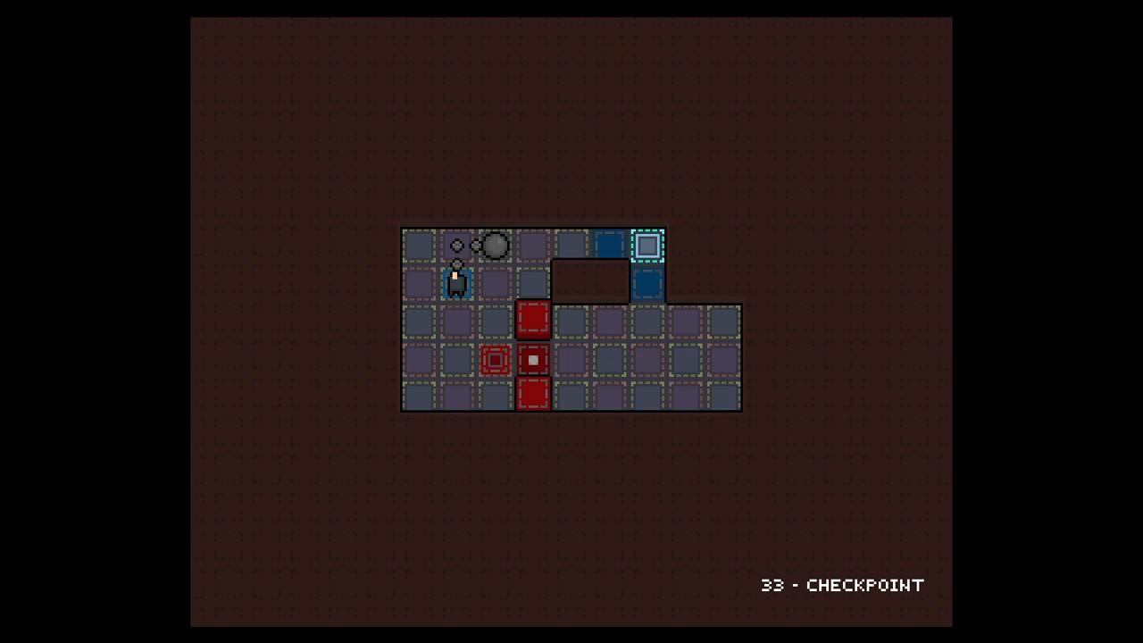
pyautogui.moveTo(686, 29)
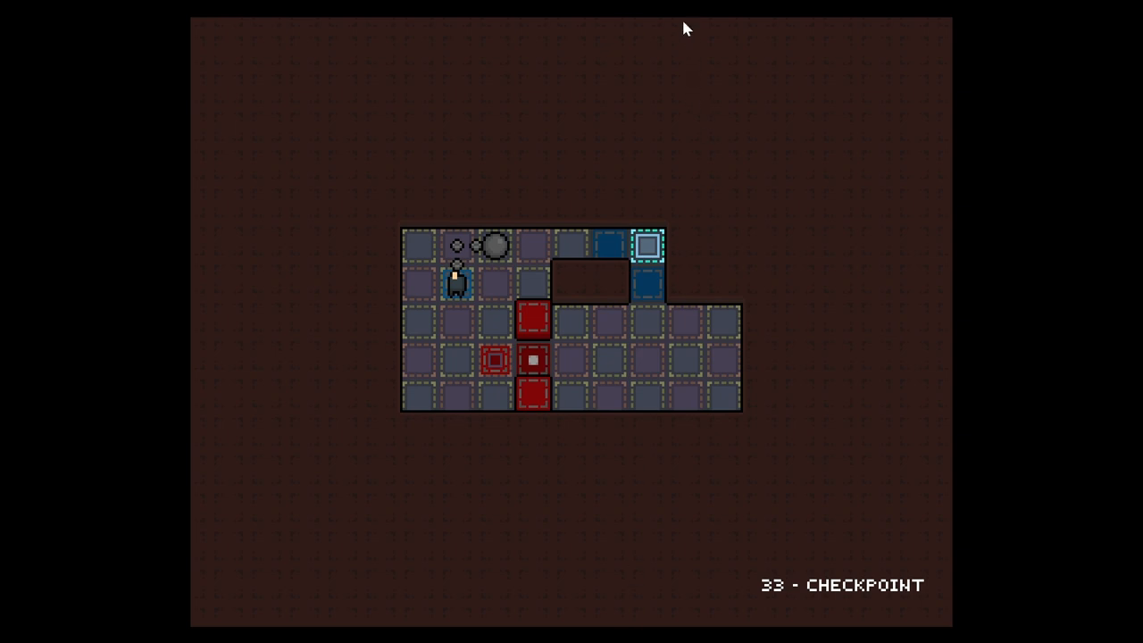
pyautogui.moveTo(866, 200)
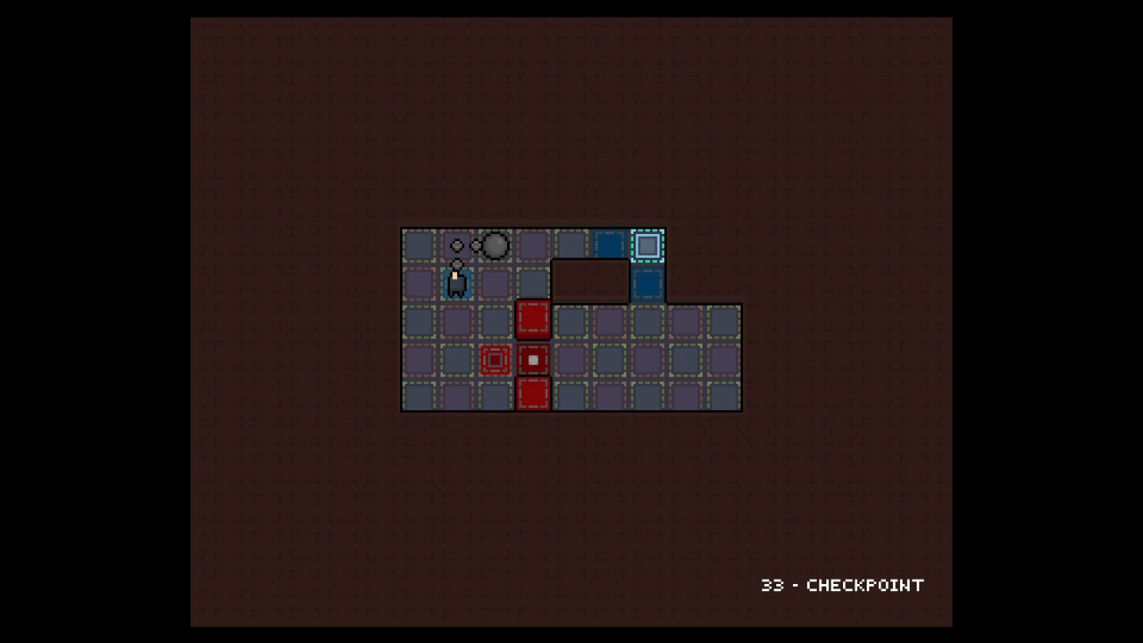
pyautogui.moveTo(766, 212)
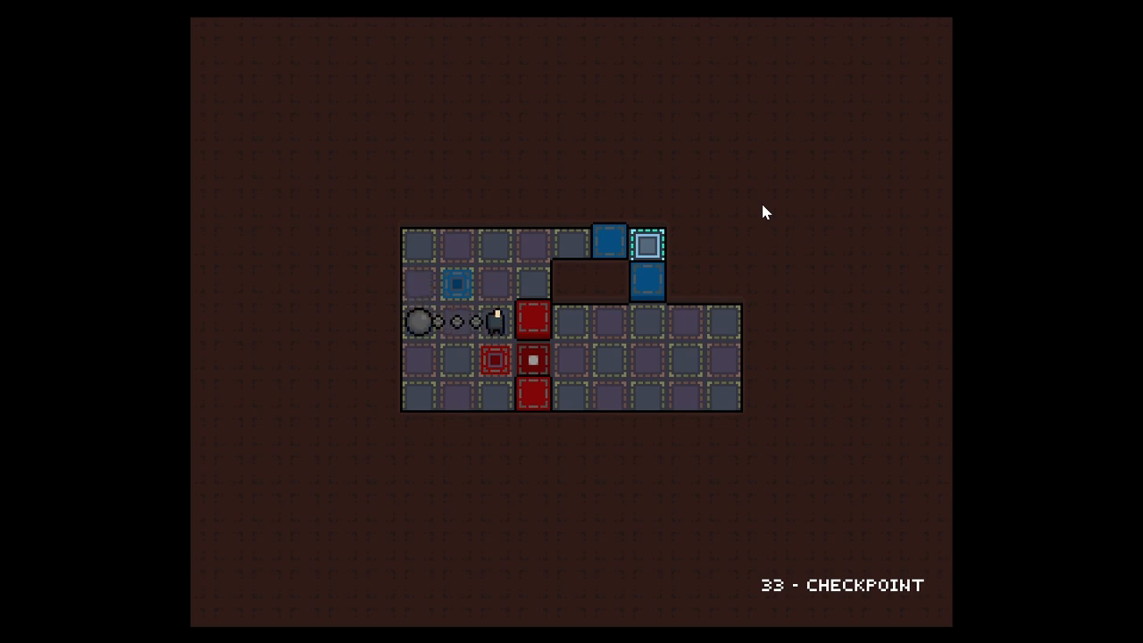
pyautogui.moveTo(420, 404)
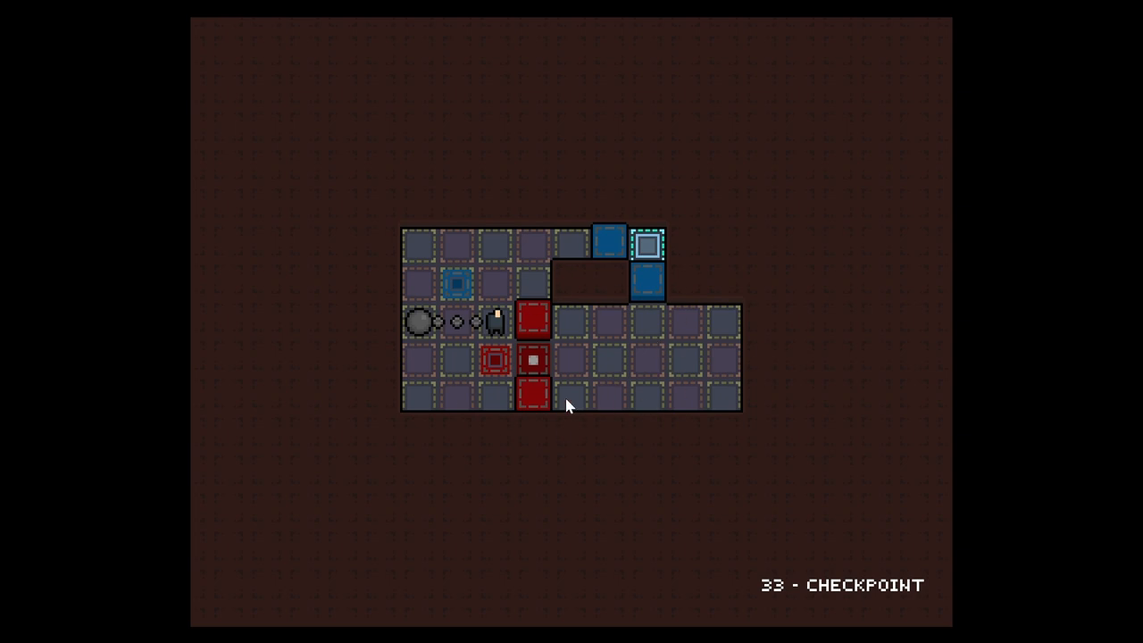
# Step: Move the player and ball to the right side and push a ball along the fourth row
pyautogui.press('Up')
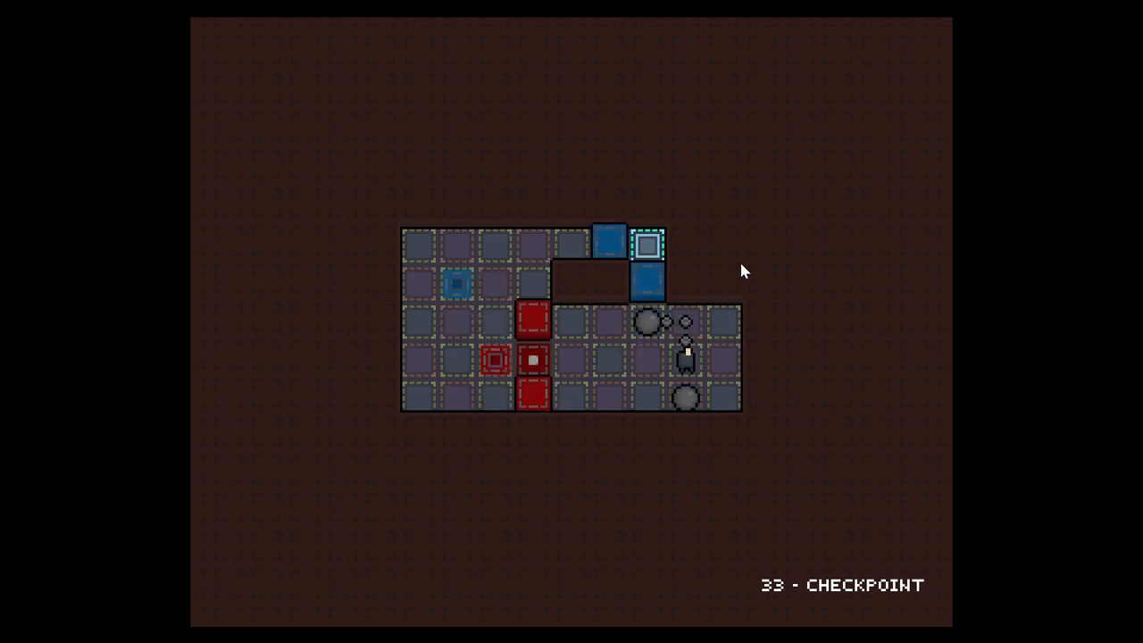
pyautogui.press('Left')
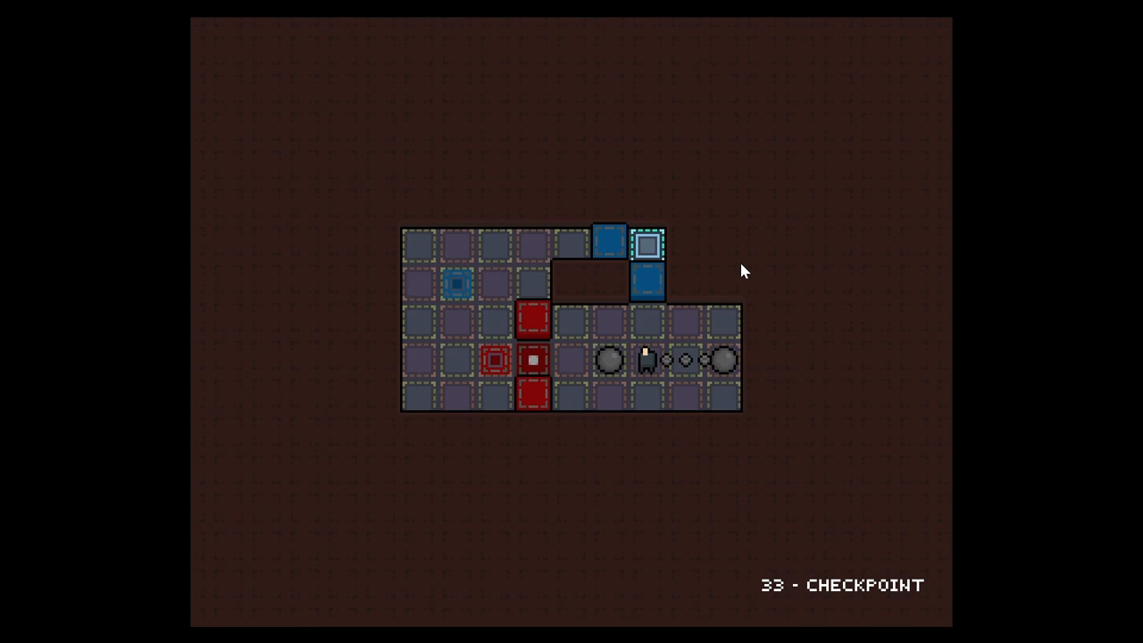
pyautogui.moveTo(748, 298)
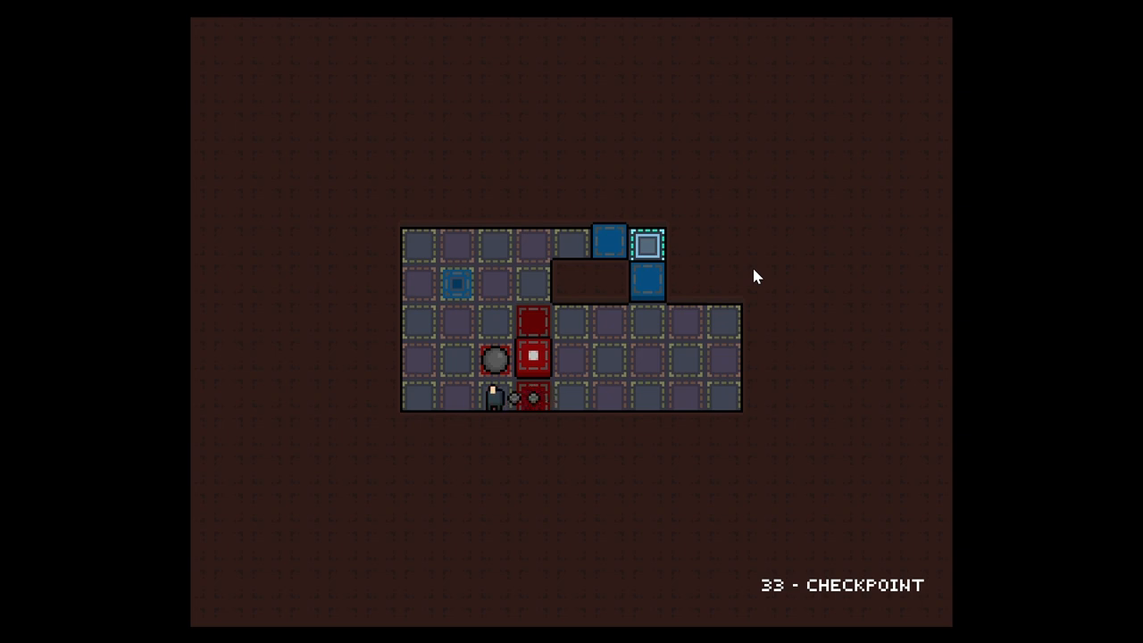
pyautogui.press('Up')
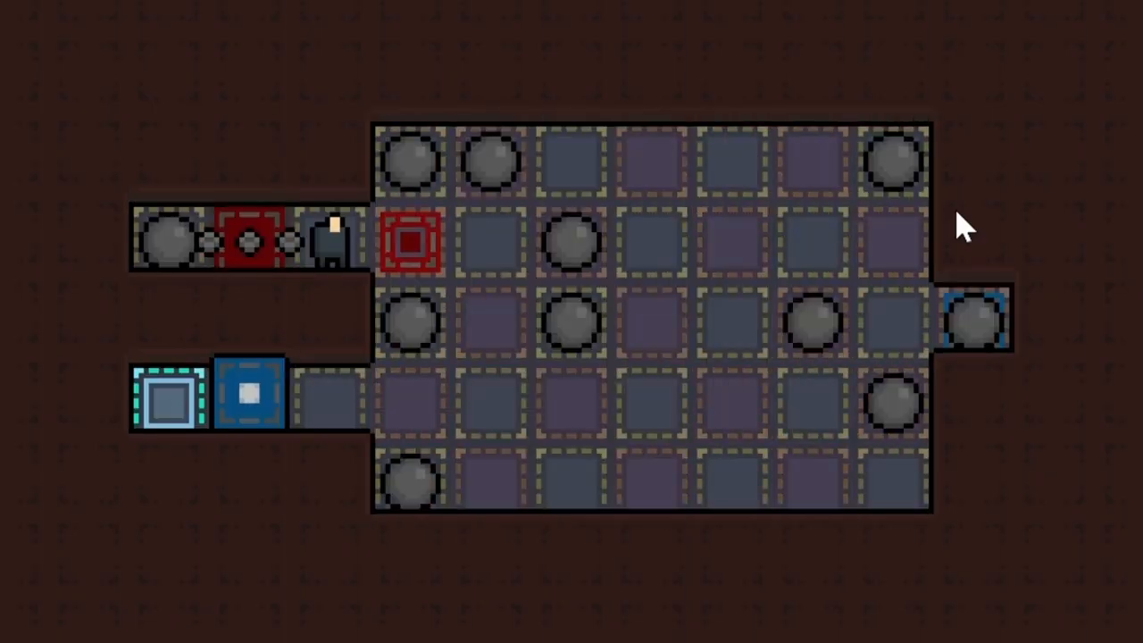
pyautogui.moveTo(1027, 263)
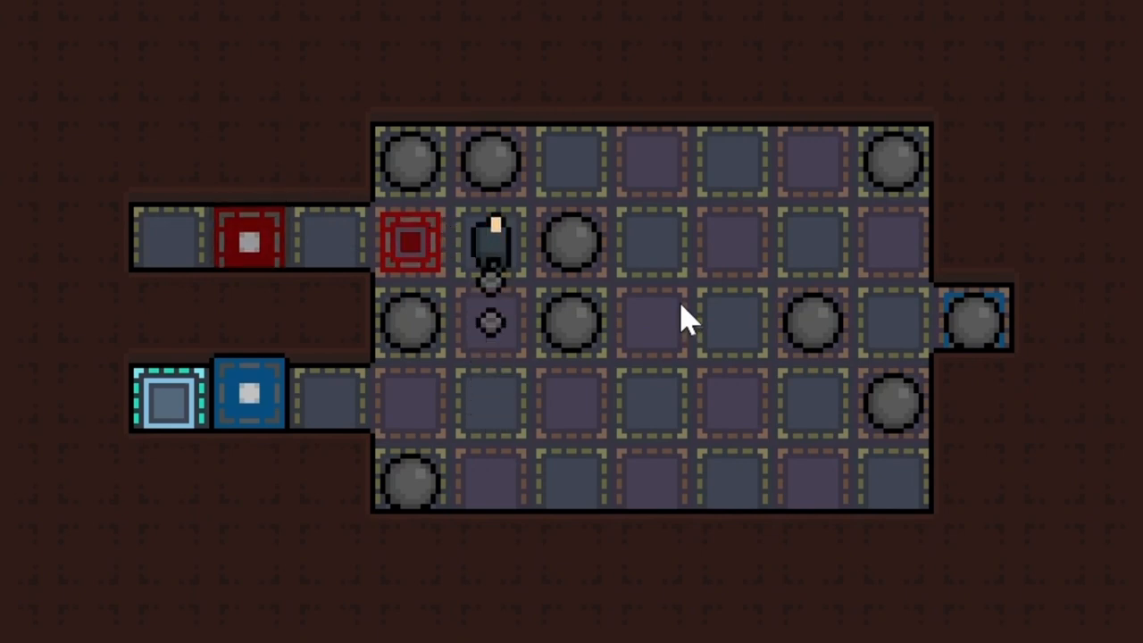
# Step: Pull a ball downward, then walk the player up onto the red button at the left entrance
pyautogui.press('Down')
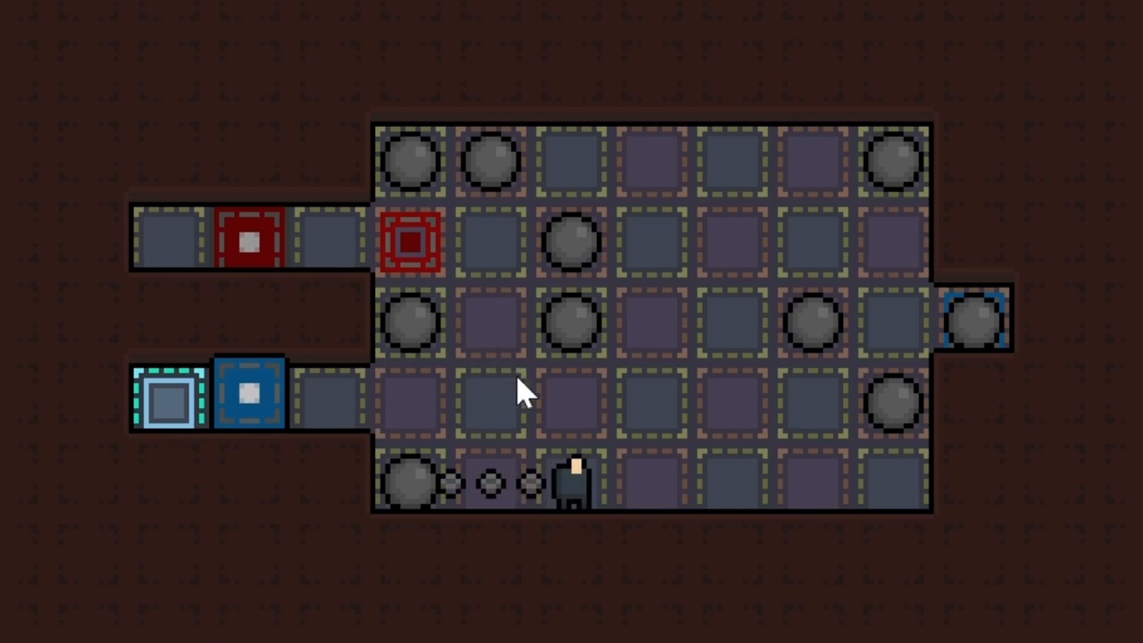
pyautogui.moveTo(565, 451)
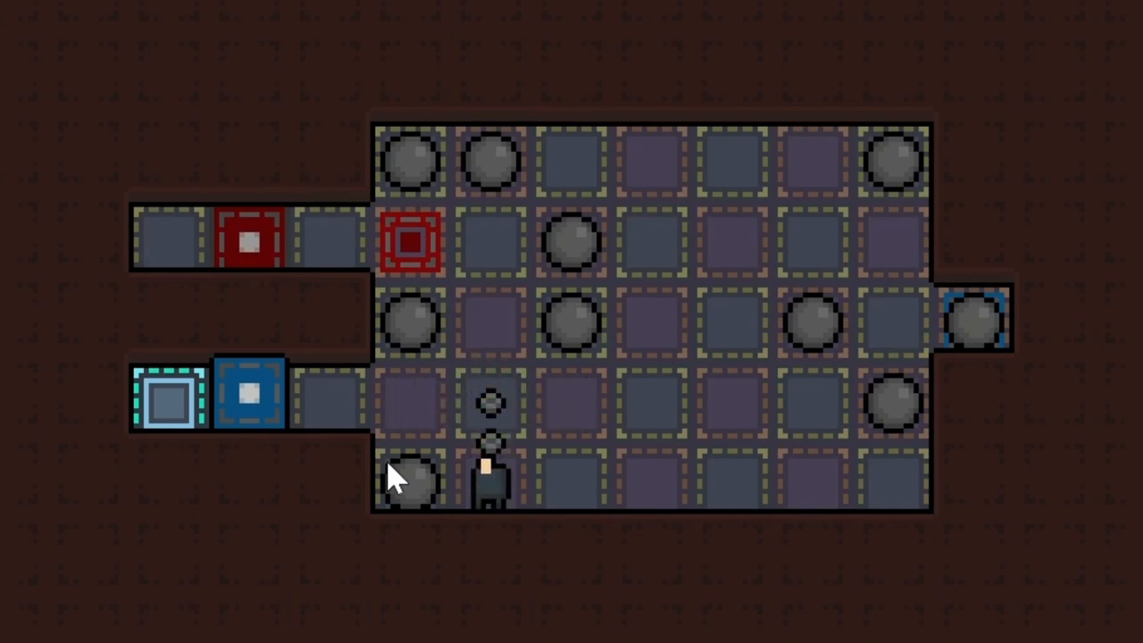
pyautogui.press('up')
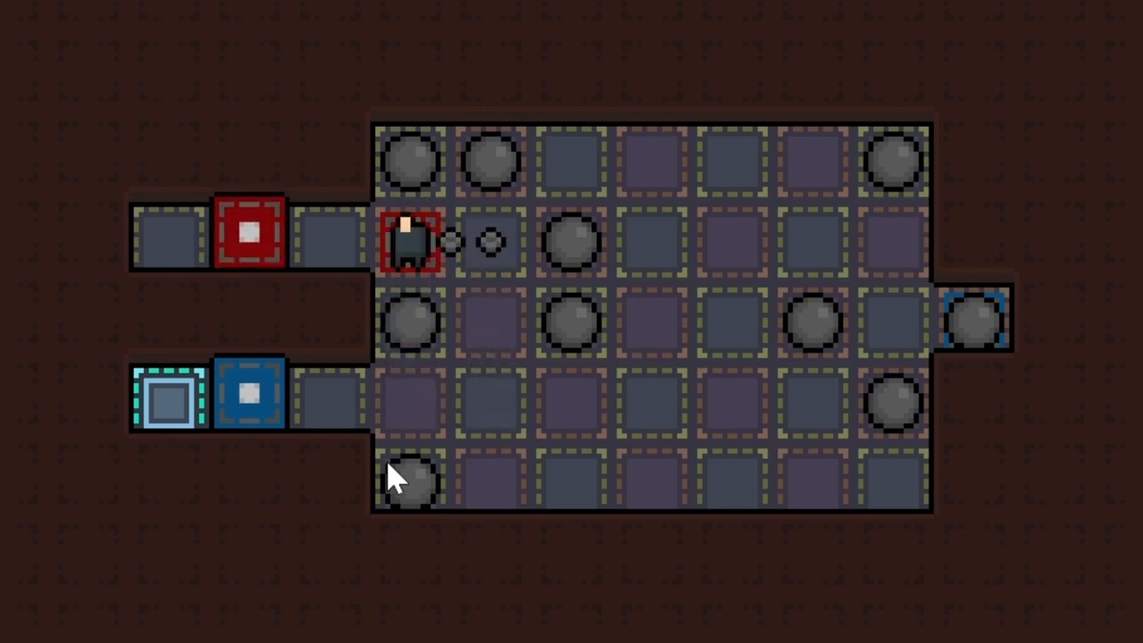
# Step: Move the player down to begin rearranging the balls toward the top row
pyautogui.press('down')
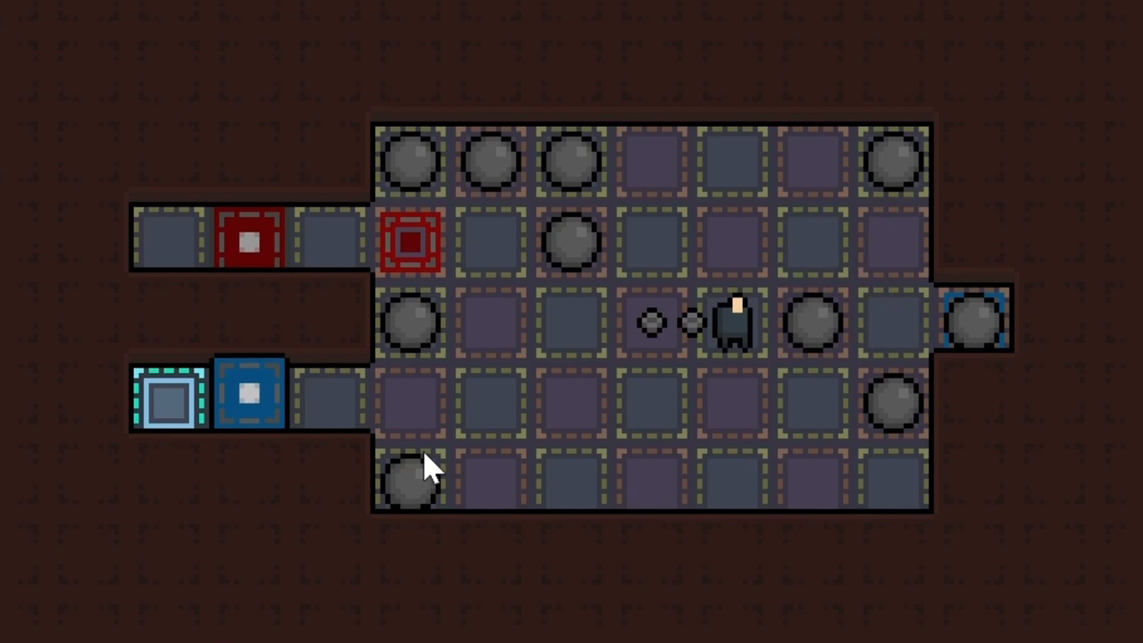
pyautogui.moveTo(826, 348)
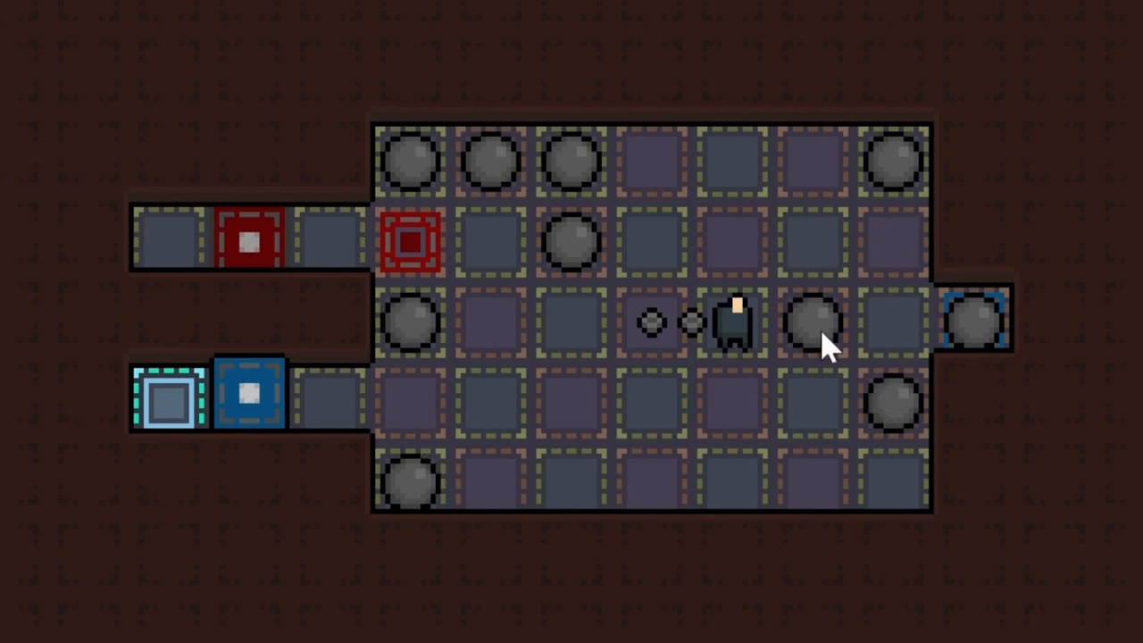
pyautogui.moveTo(1014, 353)
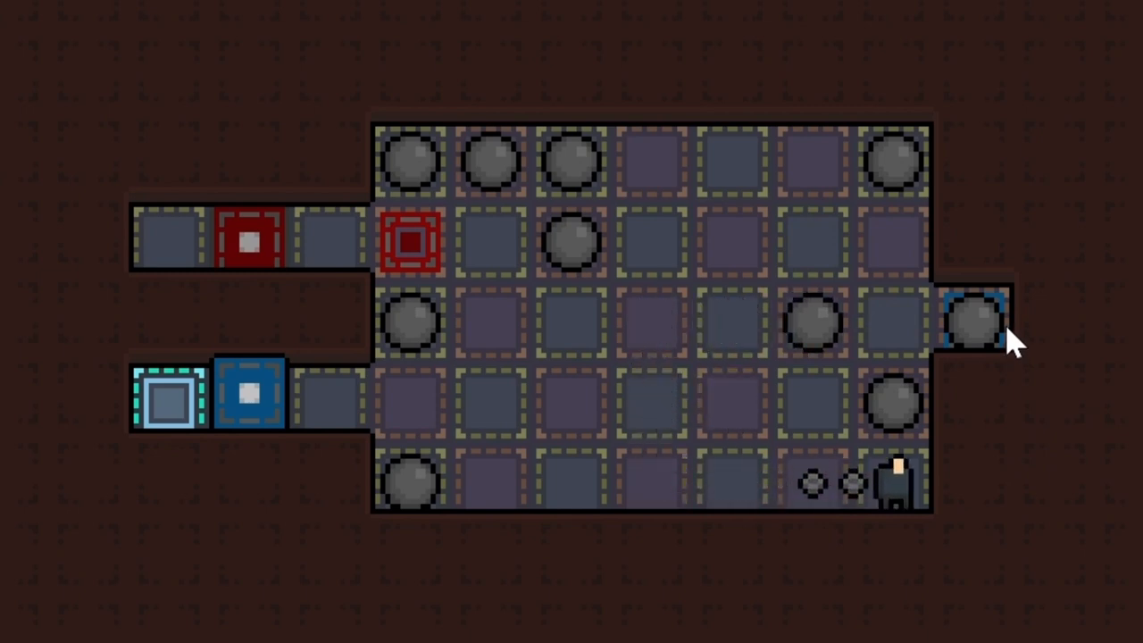
# Step: Move the player up to stand beside the ball in the fourth row by the right wall
pyautogui.press('Up')
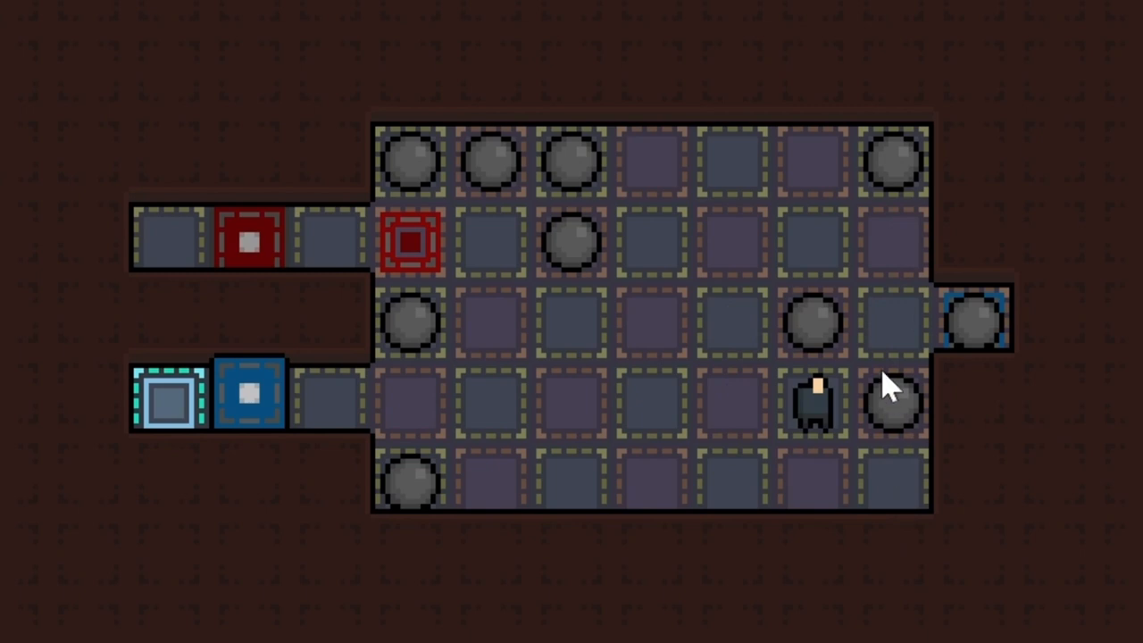
pyautogui.moveTo(883, 299)
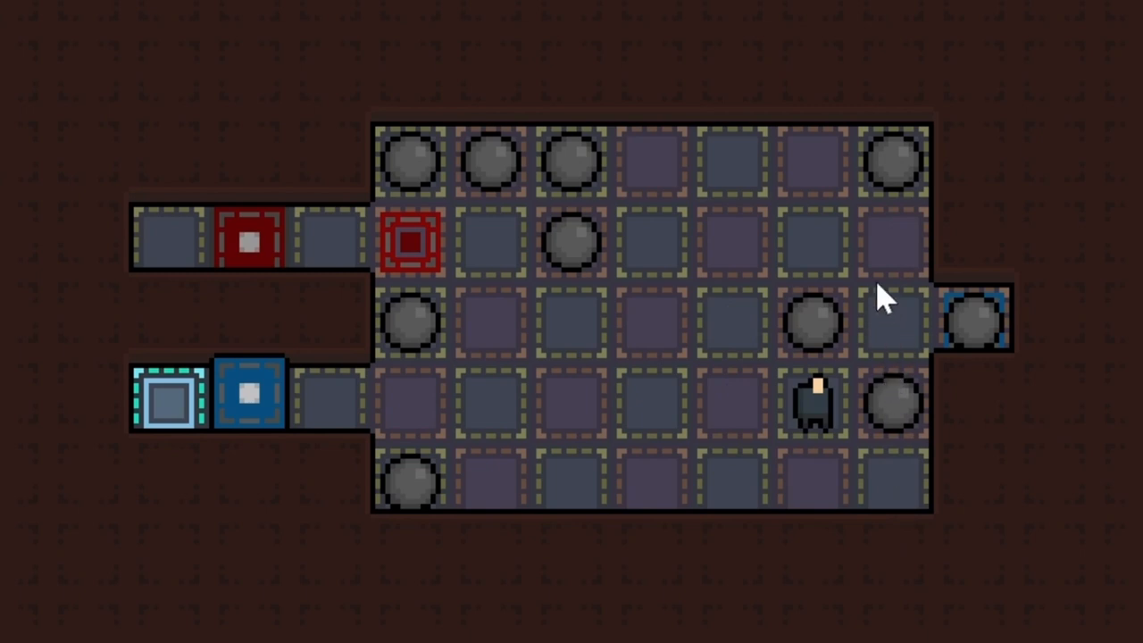
pyautogui.moveTo(831, 344)
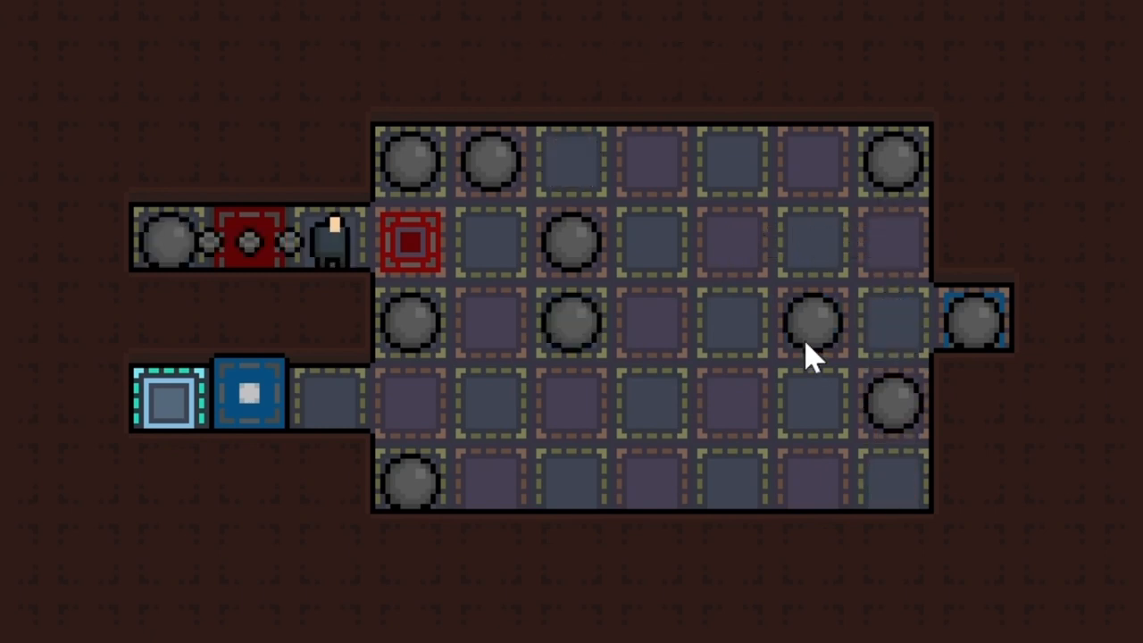
pyautogui.moveTo(804, 491)
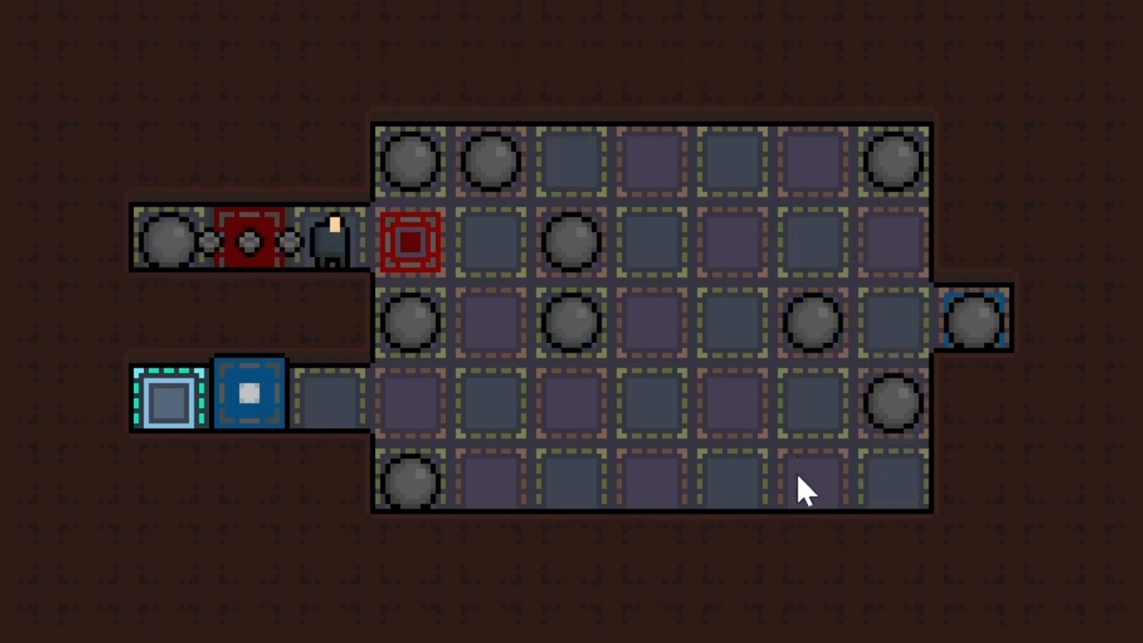